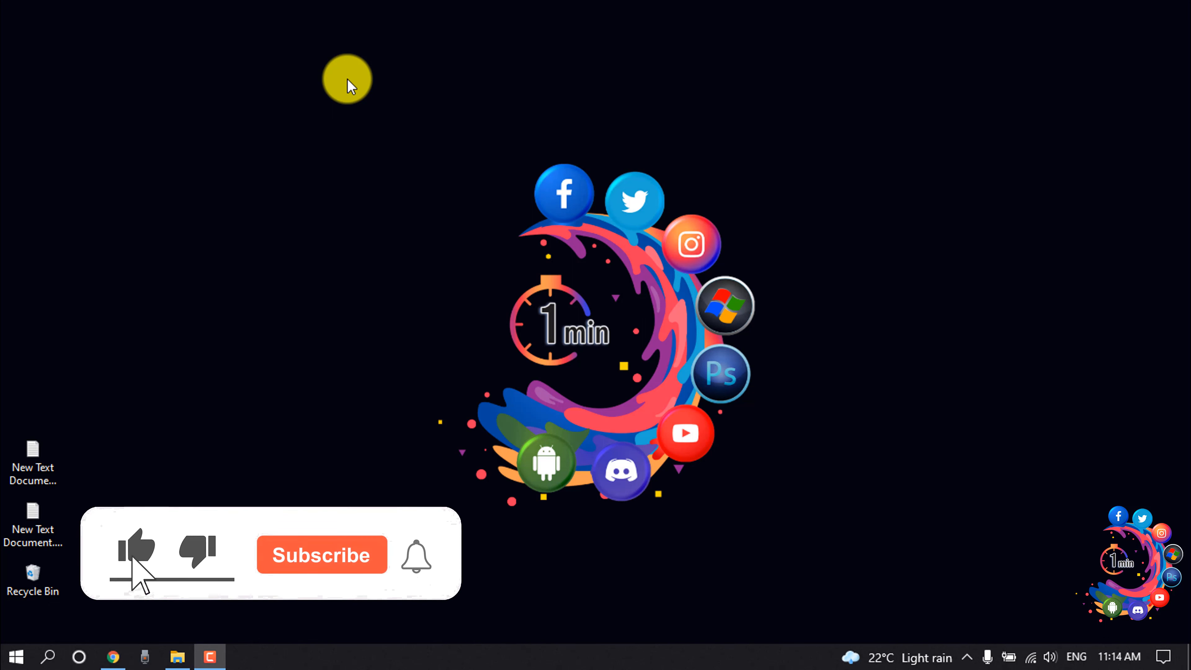
# Step: Search Google for 'auto follow instagram chrome extension' and reach its Chrome Web Store page
pyautogui.click(321, 555)
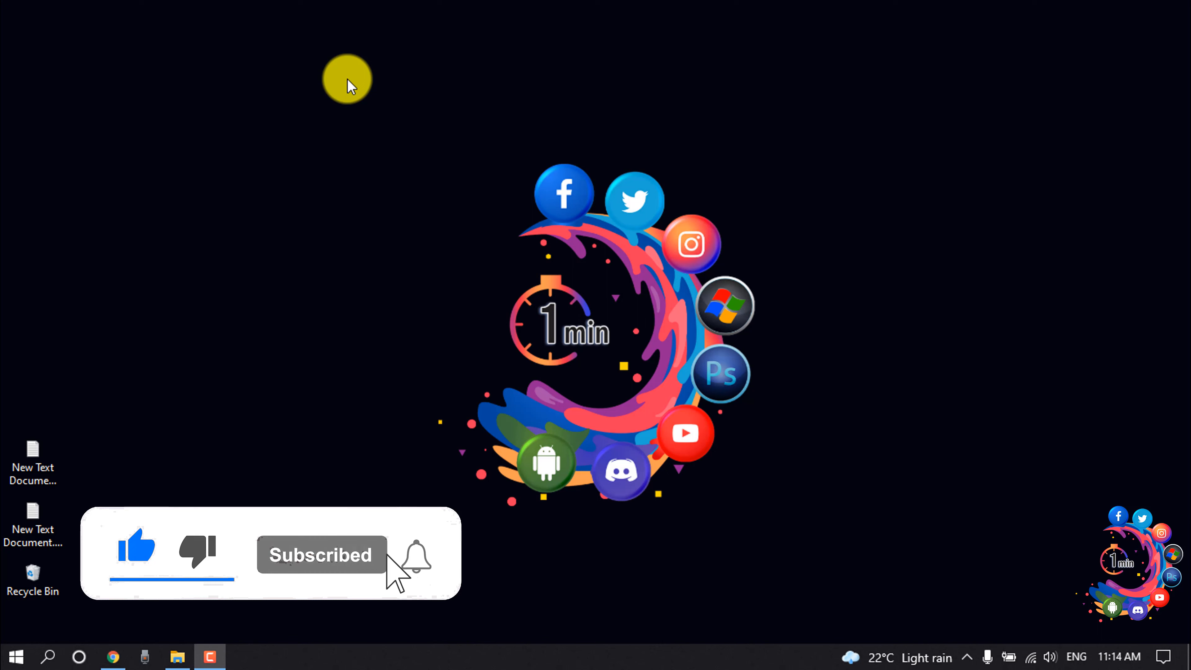
pyautogui.click(112, 656)
pyautogui.write('un')
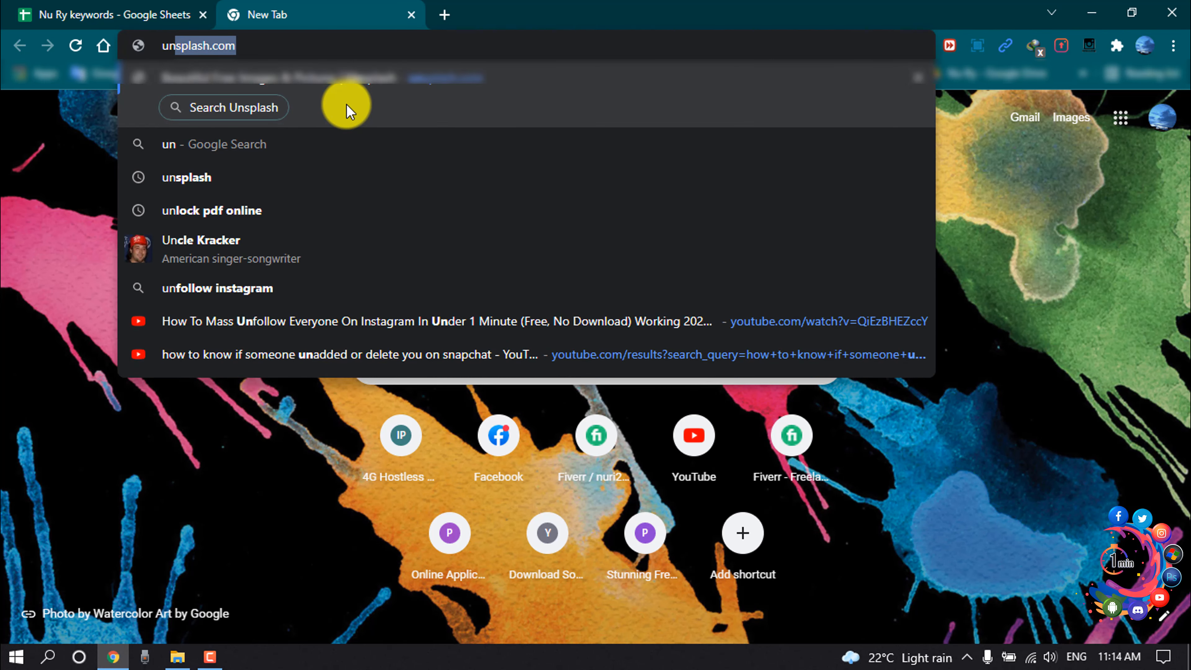
pyautogui.write('Auto Follow on Instagram')
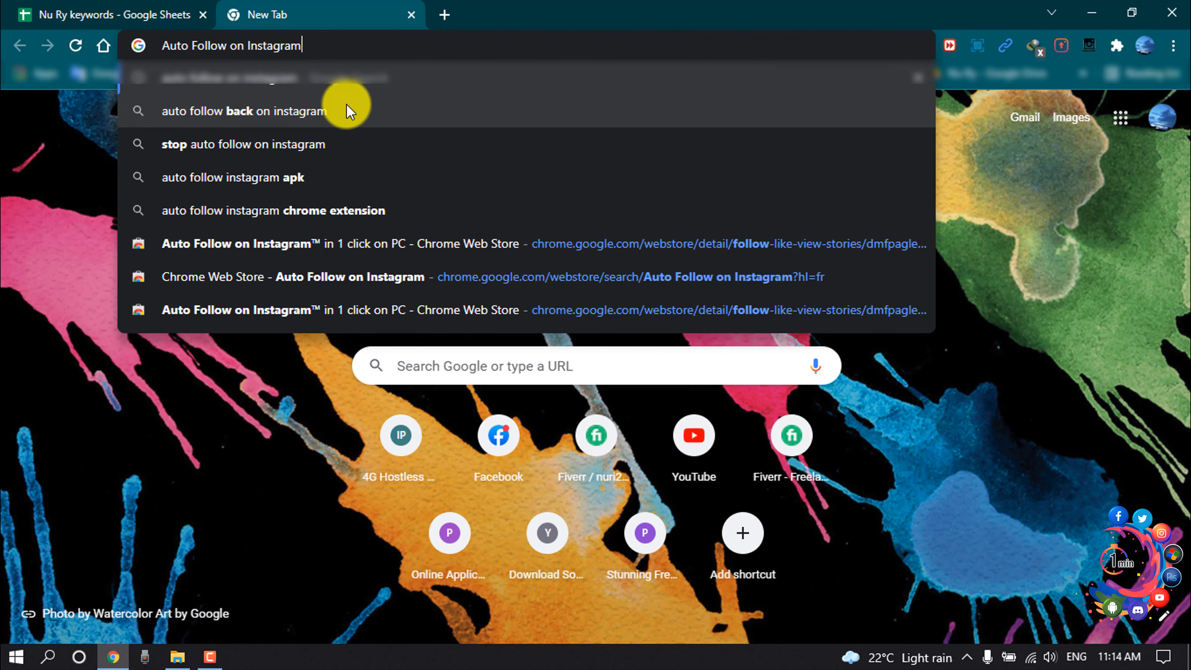
pyautogui.moveTo(350, 210)
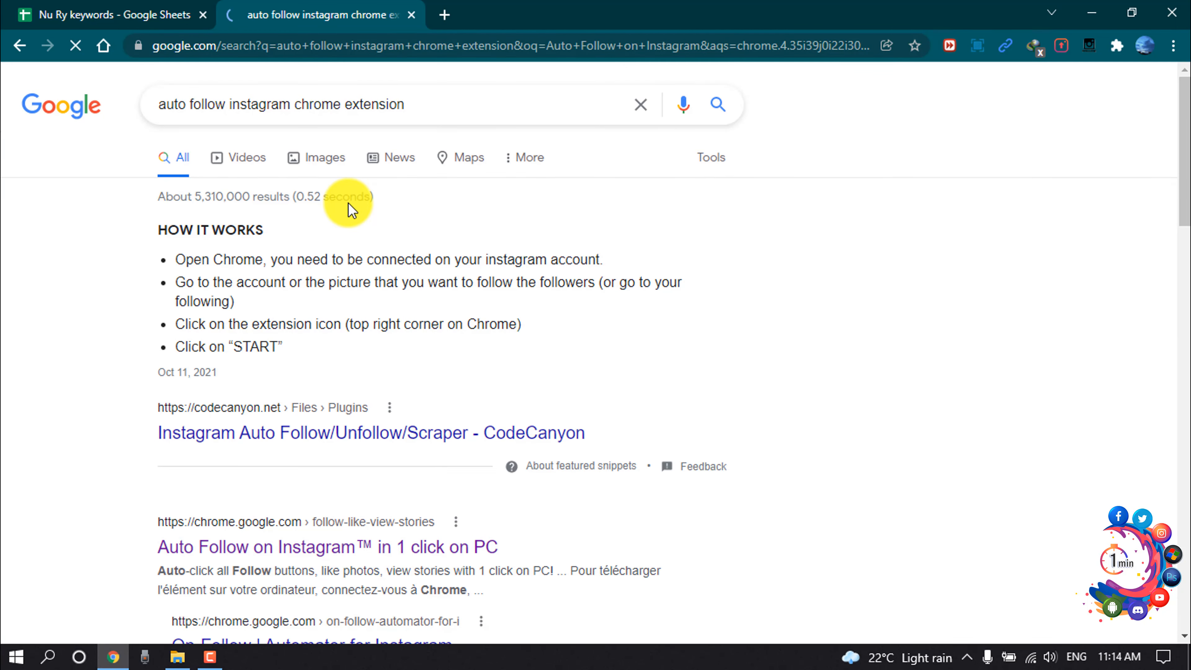
pyautogui.scroll(-3)
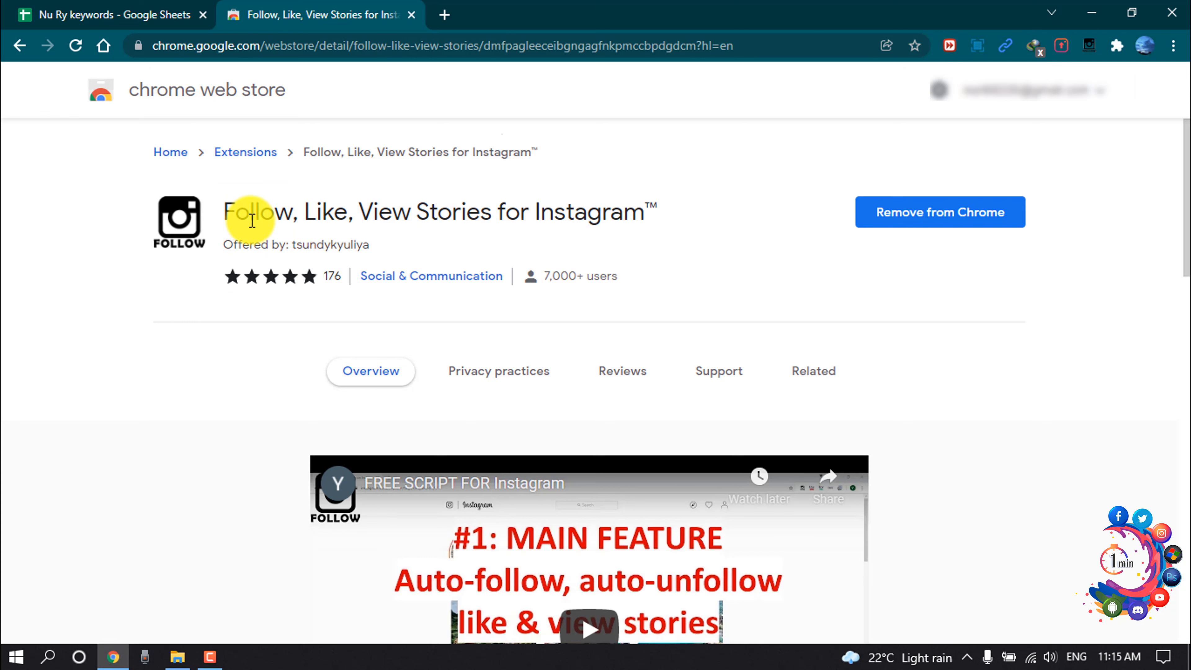
pyautogui.moveTo(257, 239)
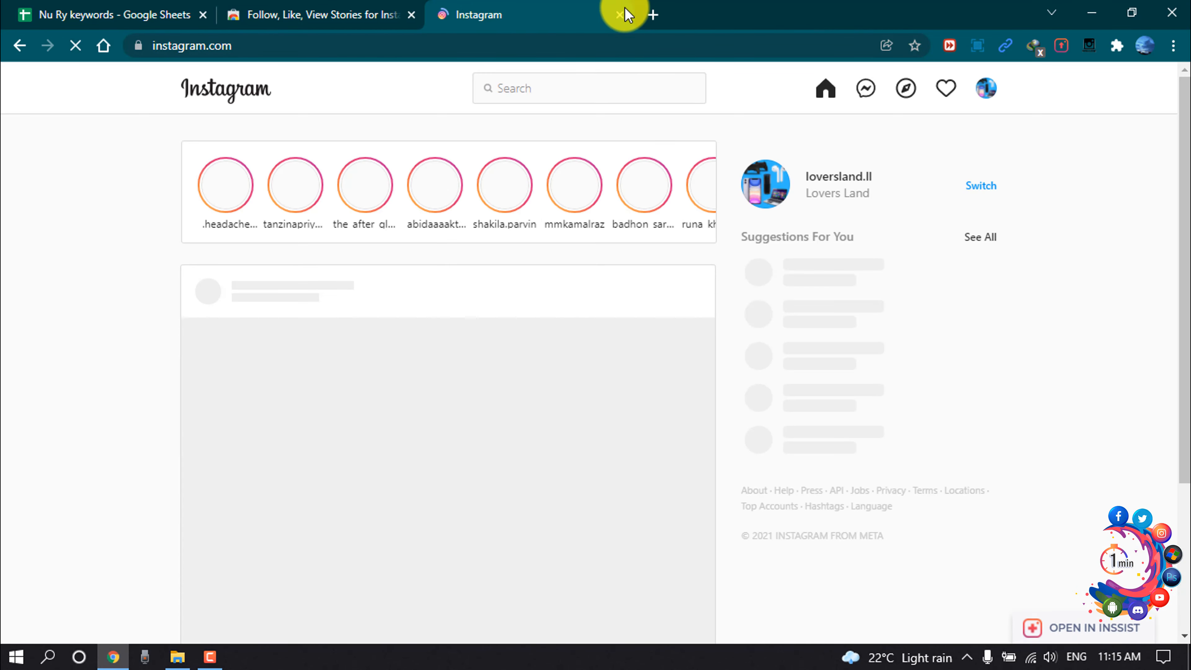
# Step: Go to the account's own profile and show its following list
pyautogui.click(986, 87)
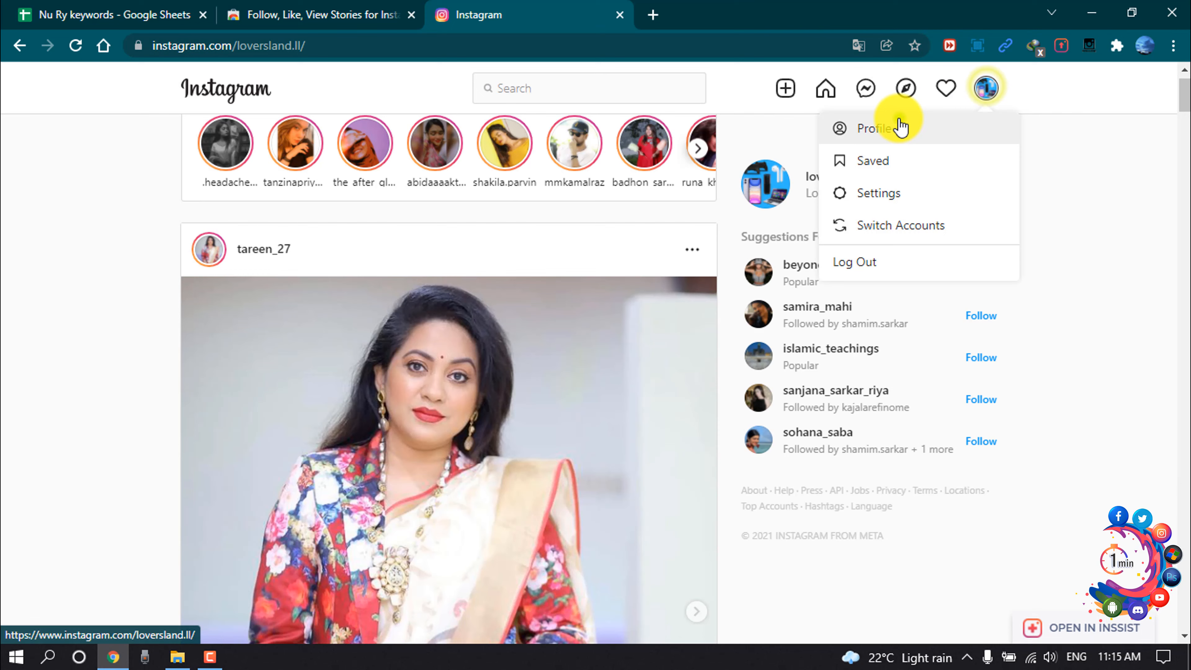
pyautogui.click(873, 128)
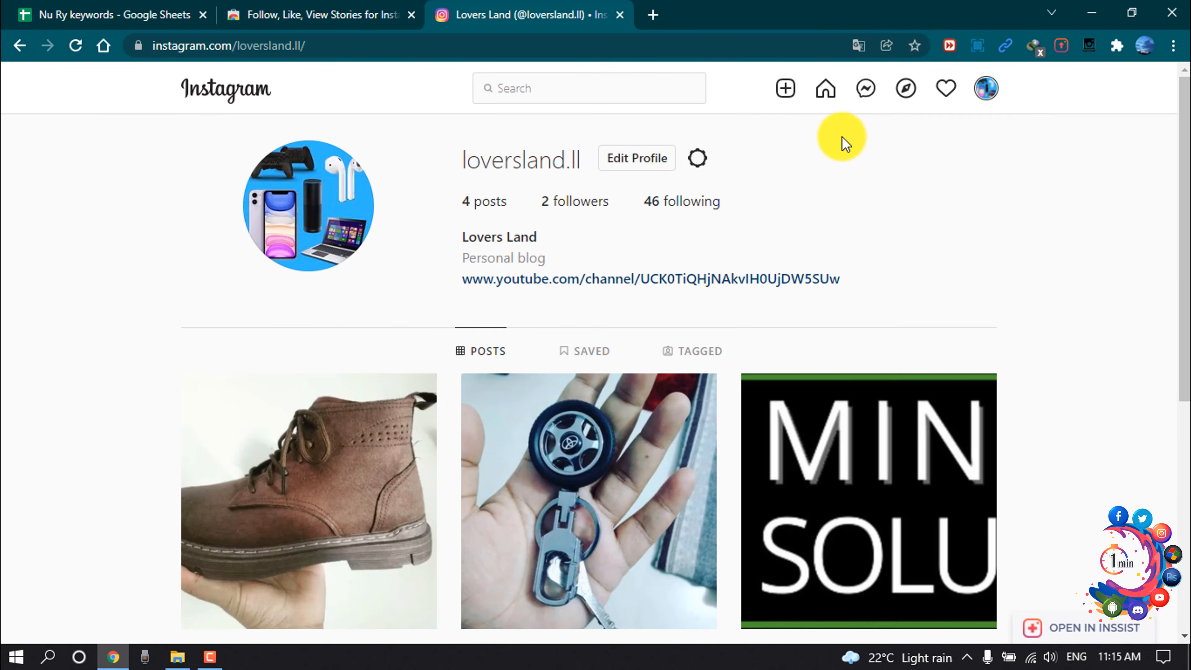
pyautogui.click(681, 201)
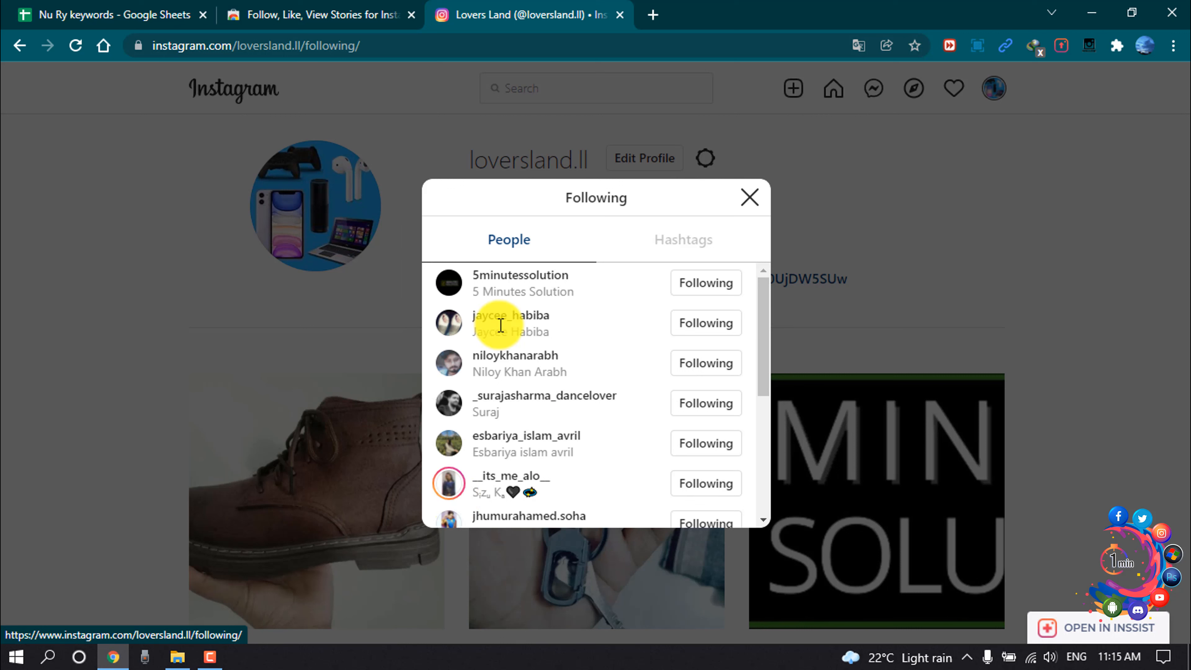
pyautogui.moveTo(704, 283)
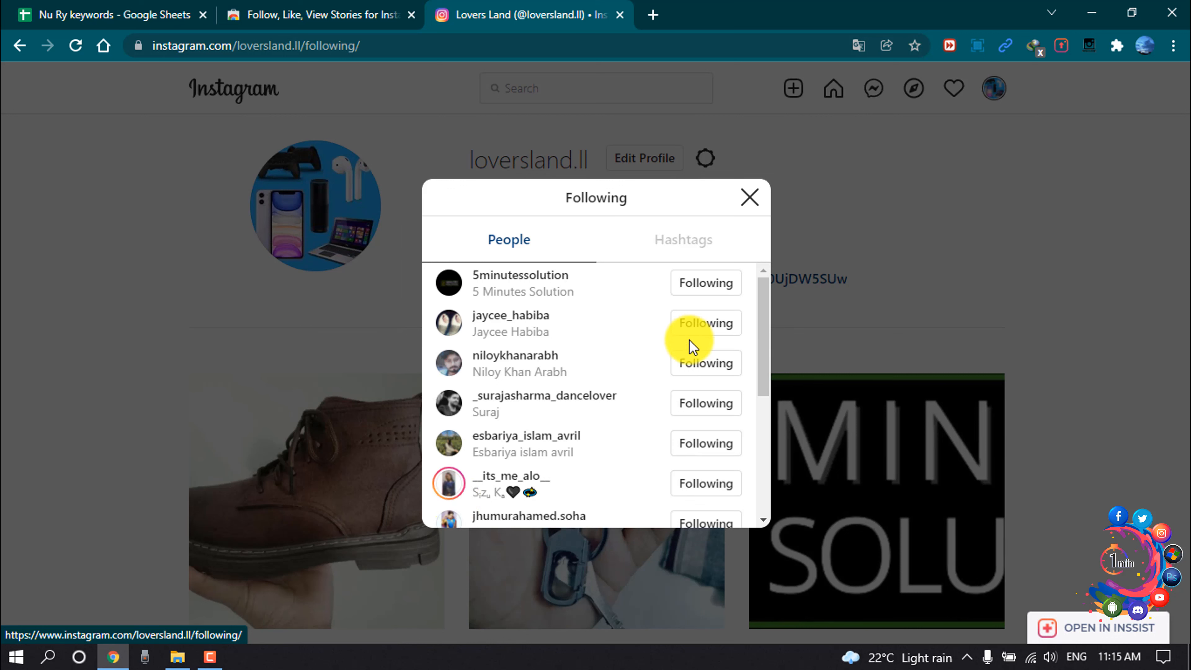
pyautogui.moveTo(1090, 48)
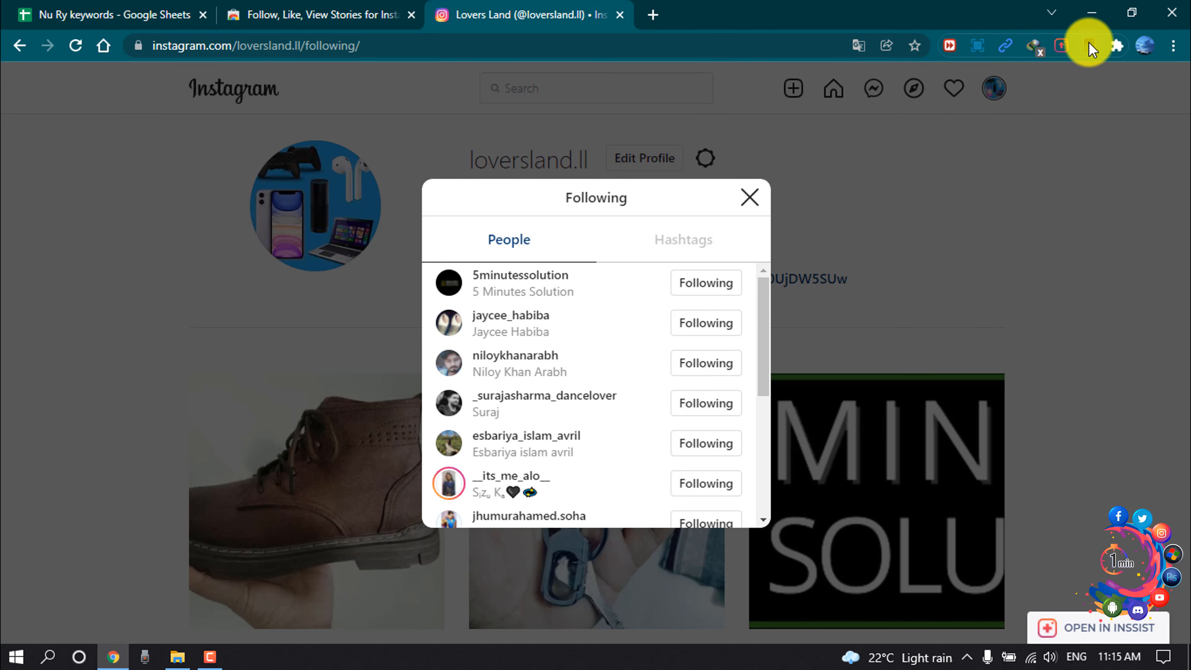
# Step: Show the extension panel's 'Unfollow from list' option
pyautogui.click(1089, 45)
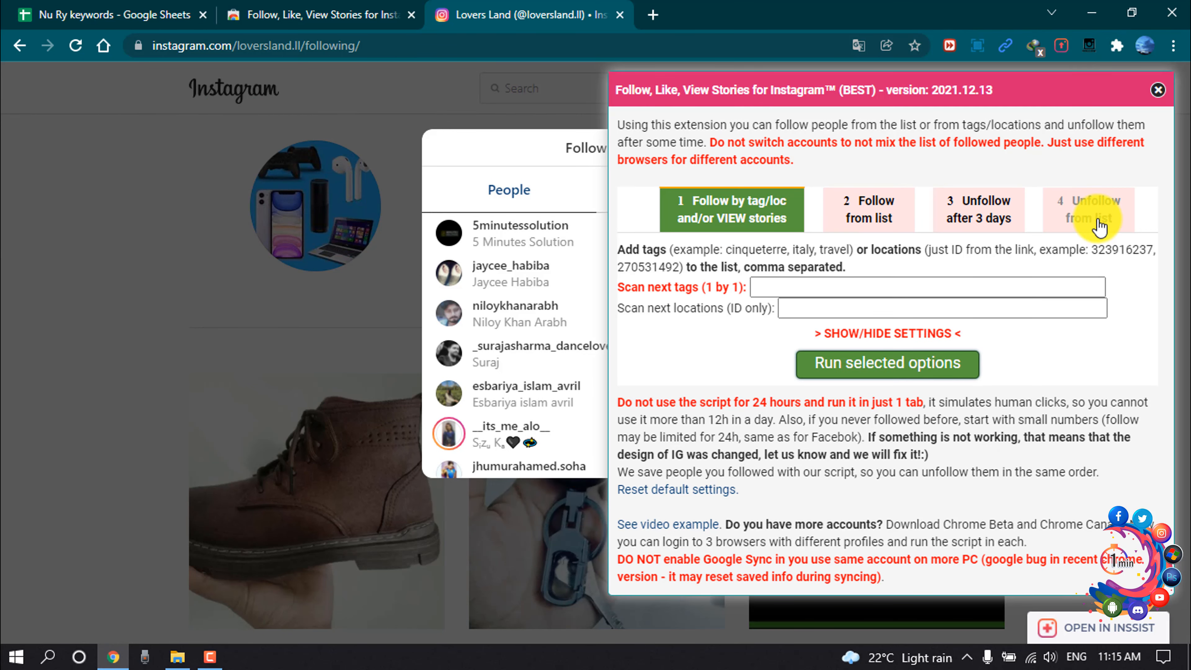
pyautogui.click(1088, 209)
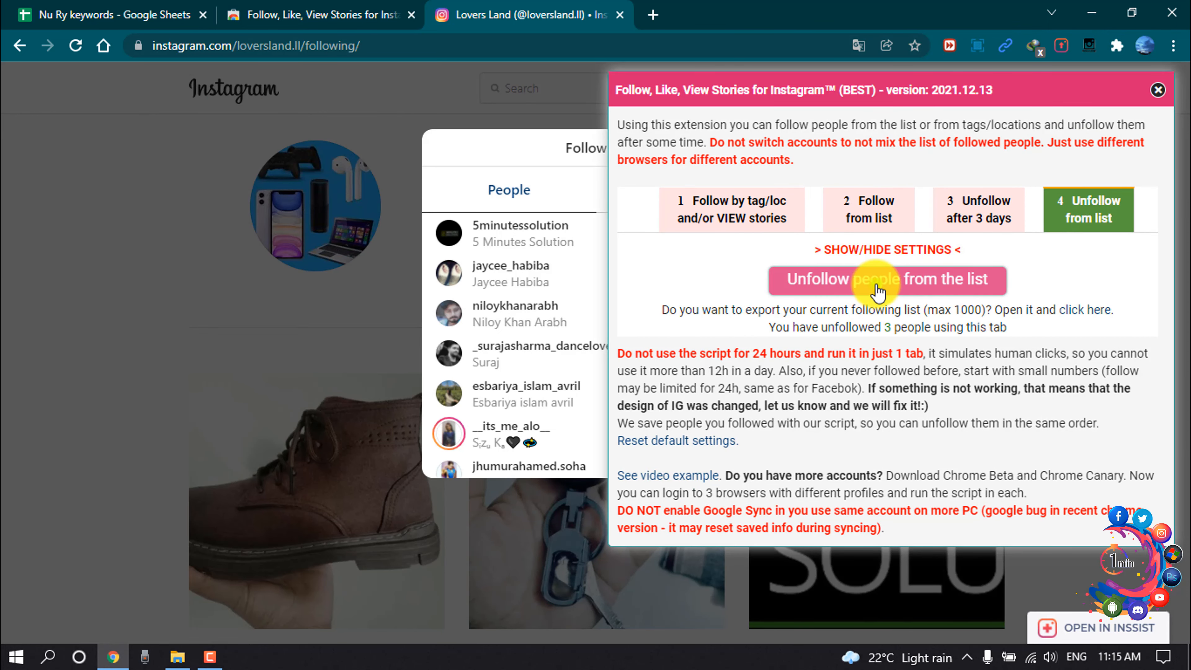
pyautogui.click(887, 280)
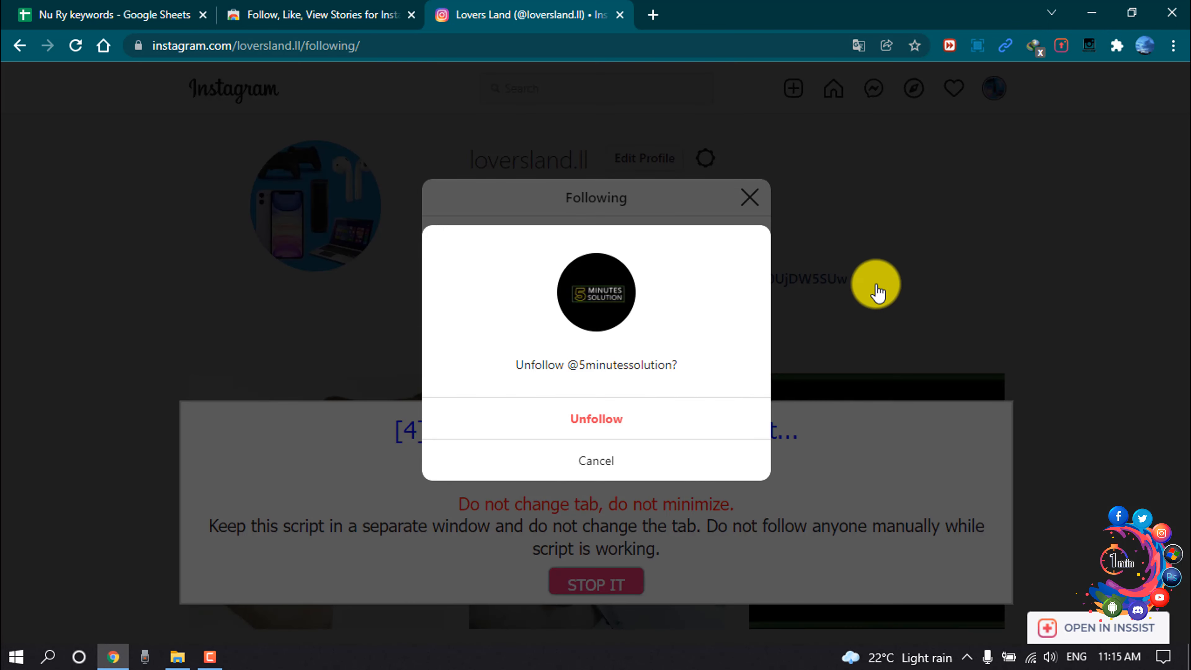
pyautogui.click(596, 419)
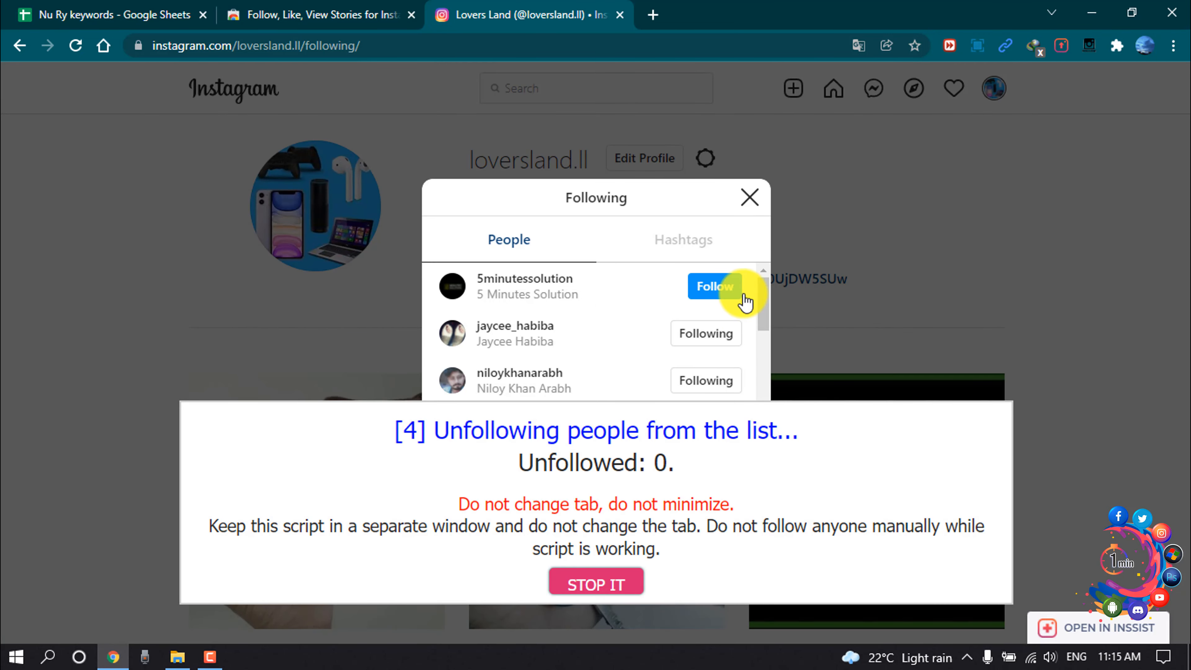
pyautogui.click(714, 287)
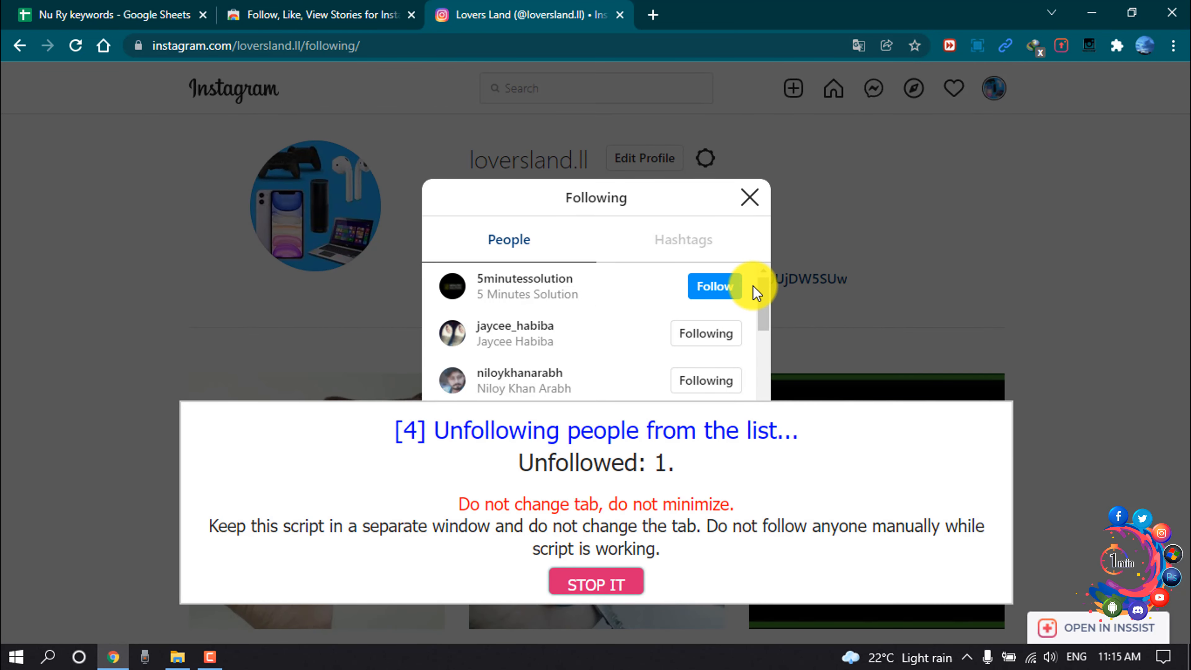
pyautogui.click(704, 333)
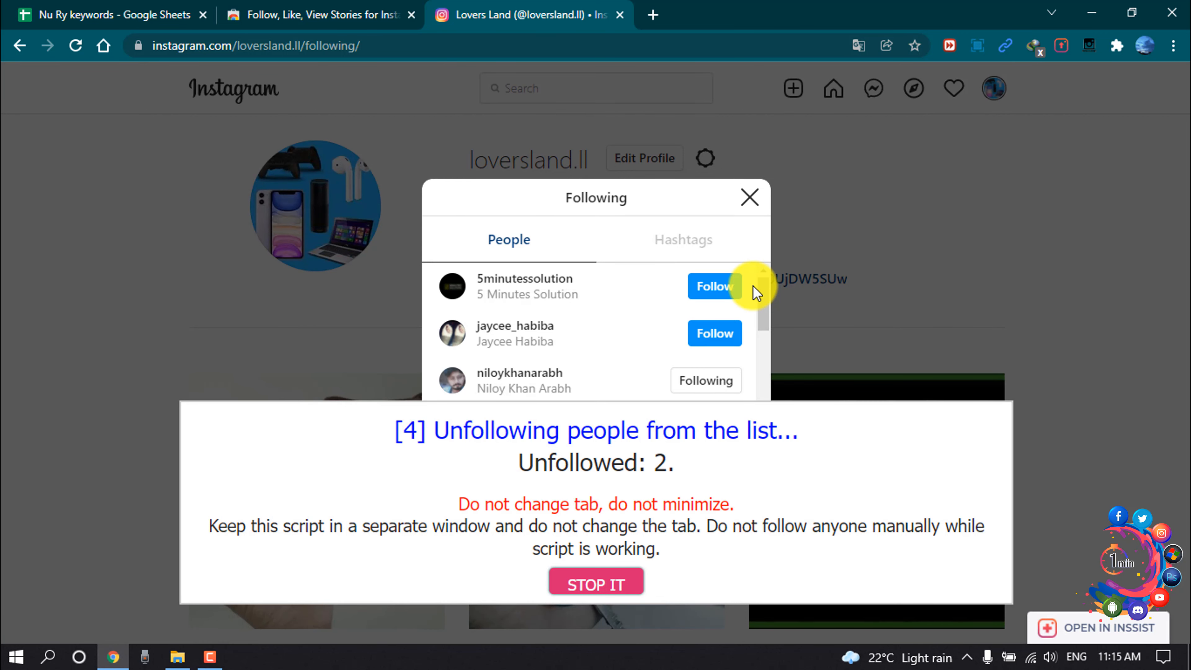
pyautogui.click(705, 380)
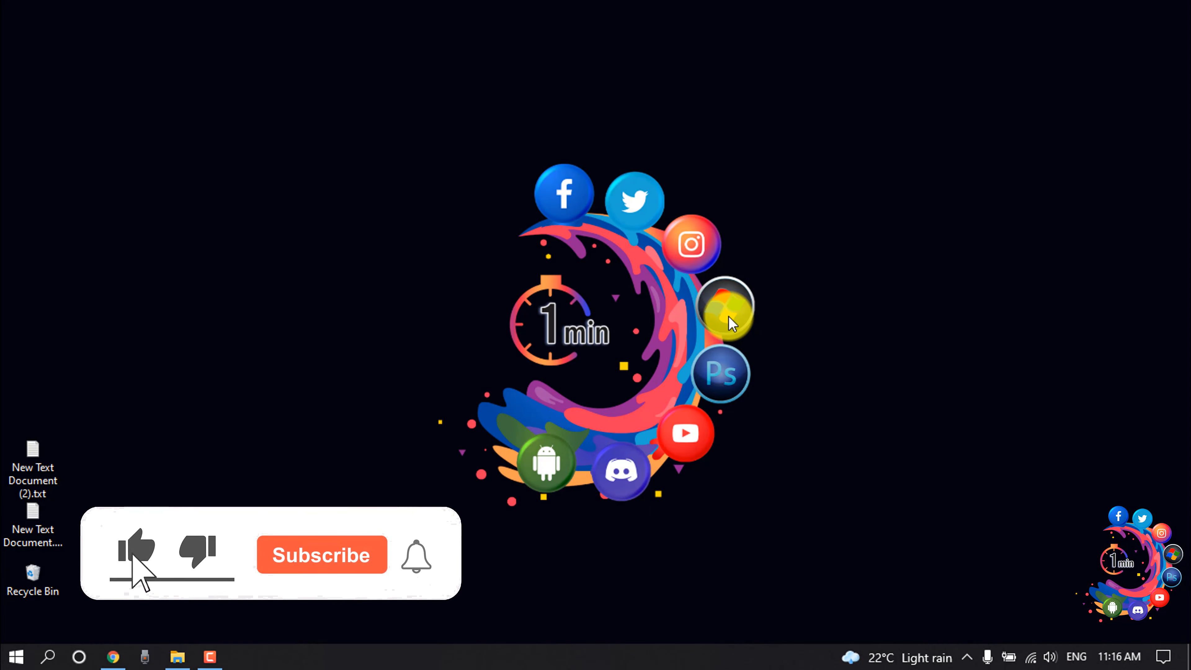
pyautogui.click(321, 555)
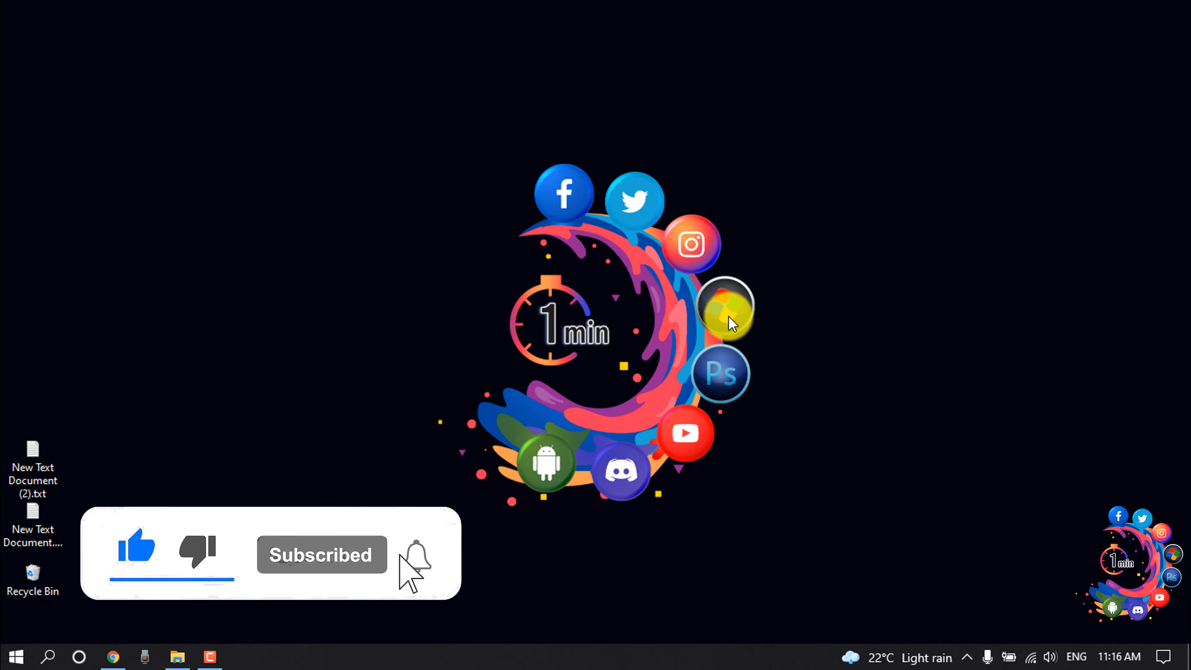
pyautogui.click(415, 555)
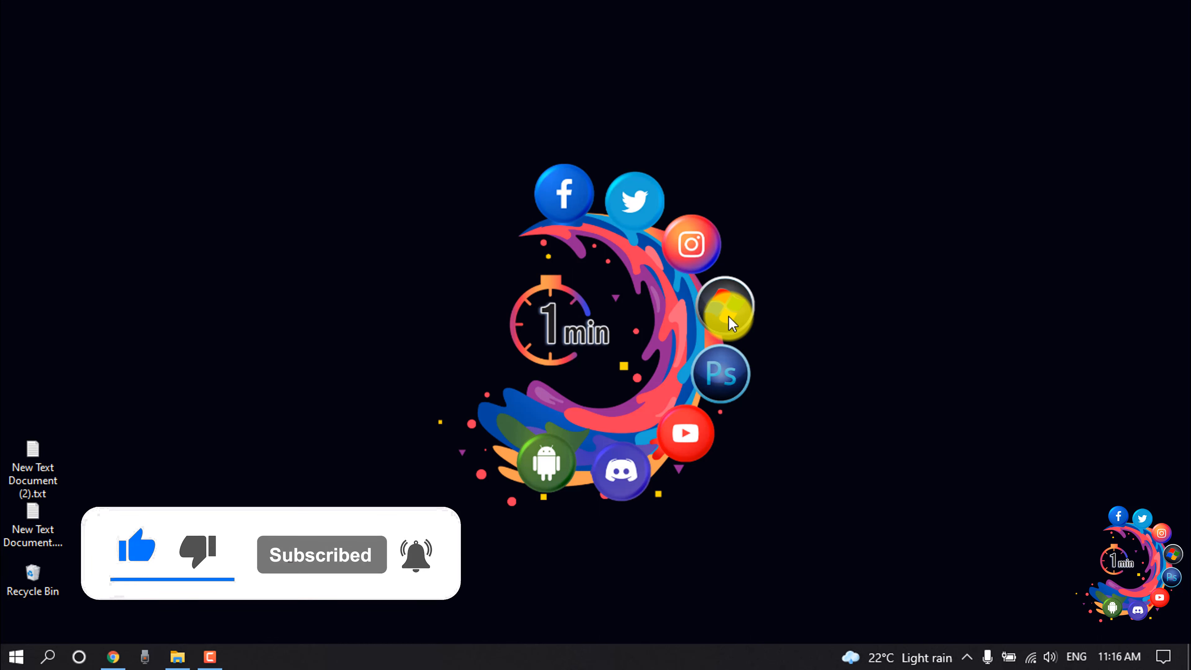